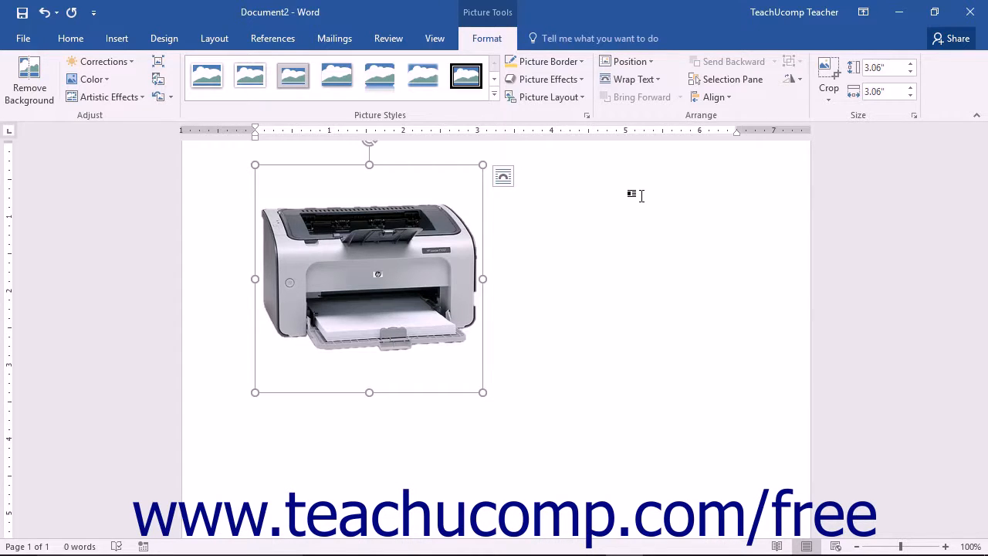
{"action": "mouse_move", "coordinate": [583, 124]}
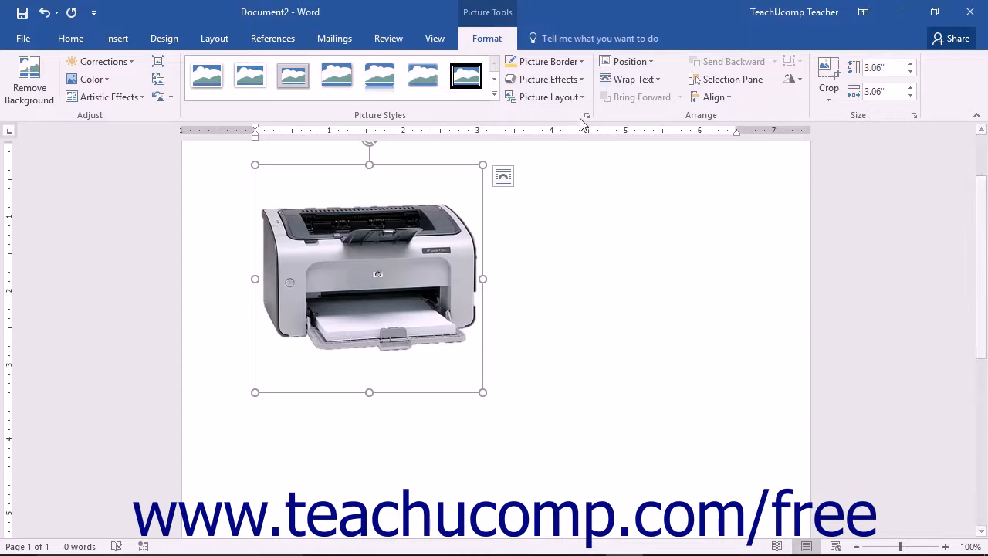
{"action": "mouse_move", "coordinate": [587, 115]}
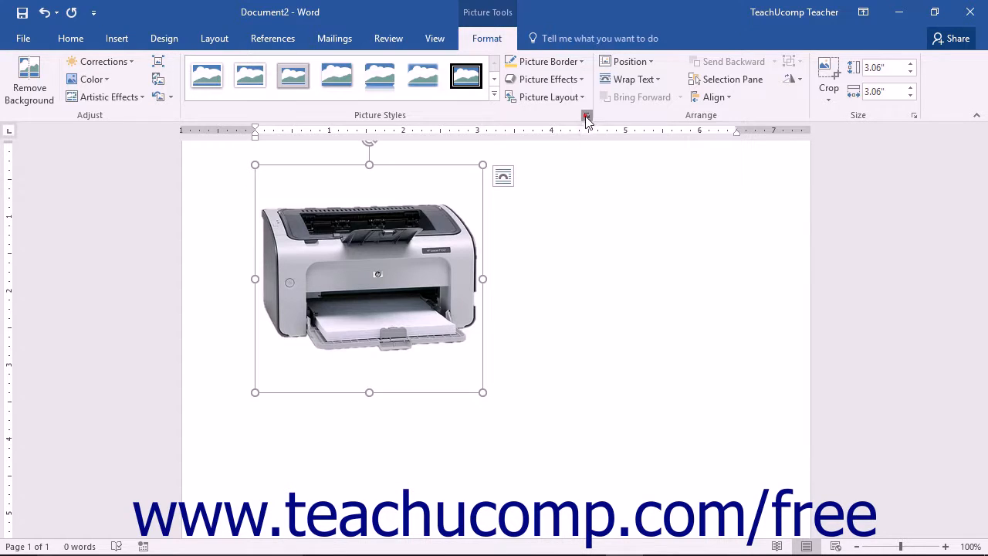
- Open the Format Picture pane for the printer picture via the Picture Styles launcher, close and reopen it
{"action": "left_click", "coordinate": [586, 116]}
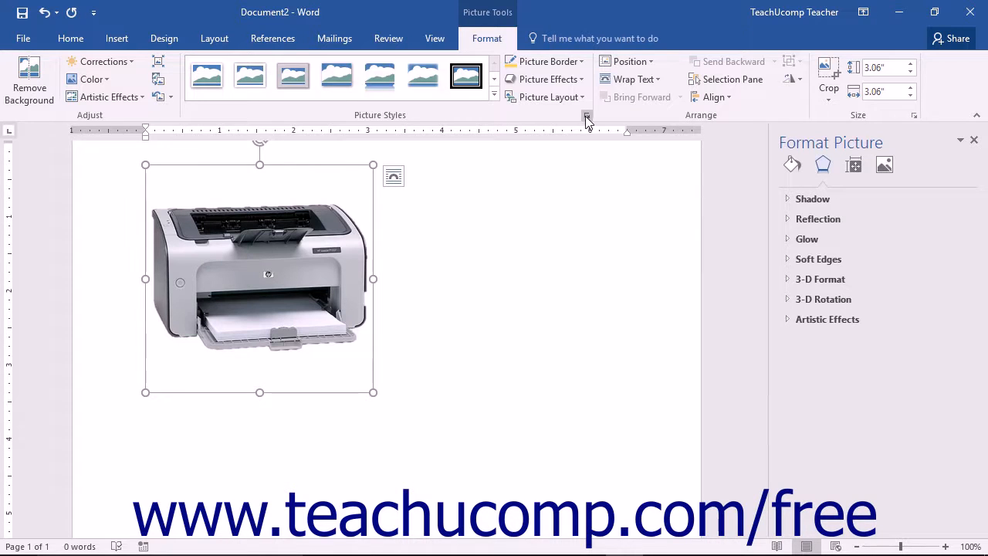
{"action": "mouse_move", "coordinate": [974, 142]}
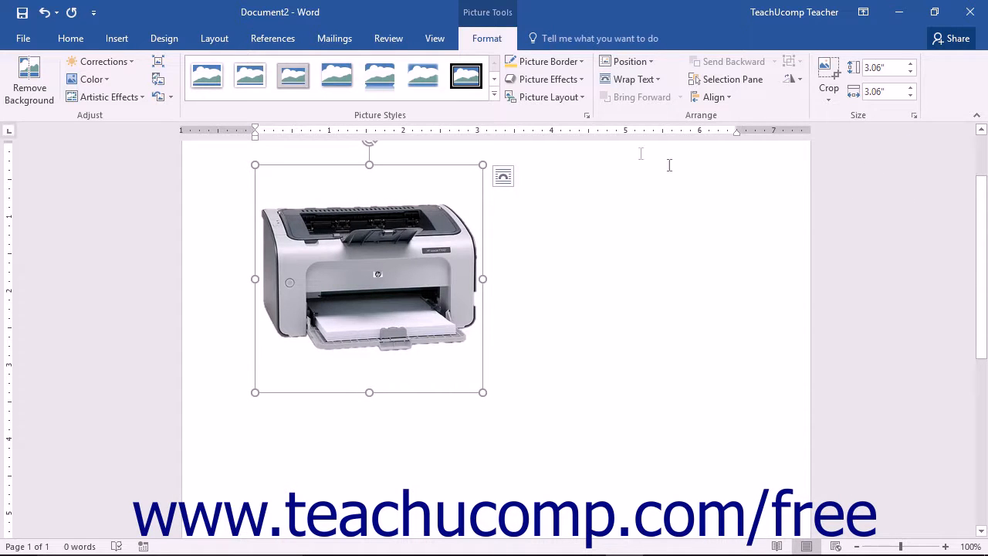
{"action": "left_click", "coordinate": [587, 114]}
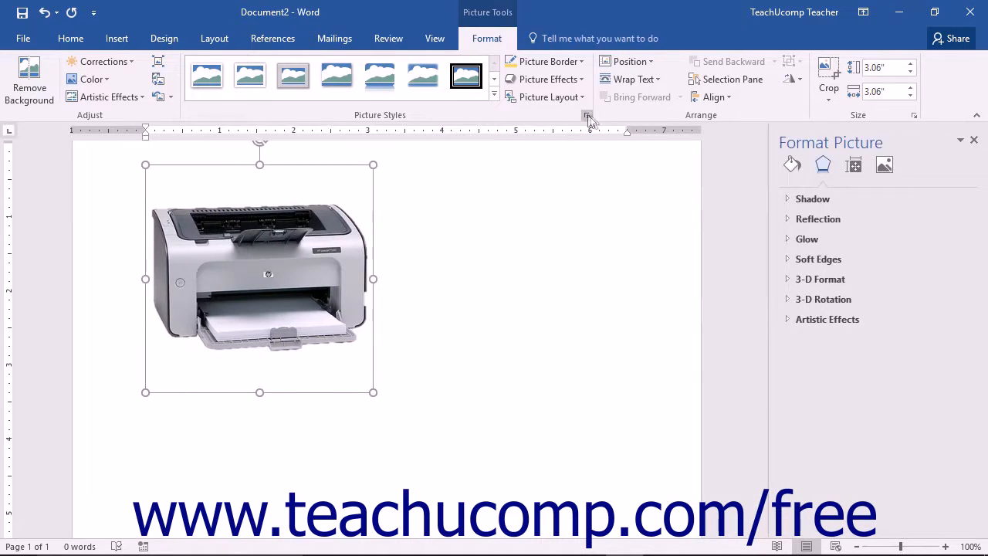
{"action": "mouse_move", "coordinate": [792, 164]}
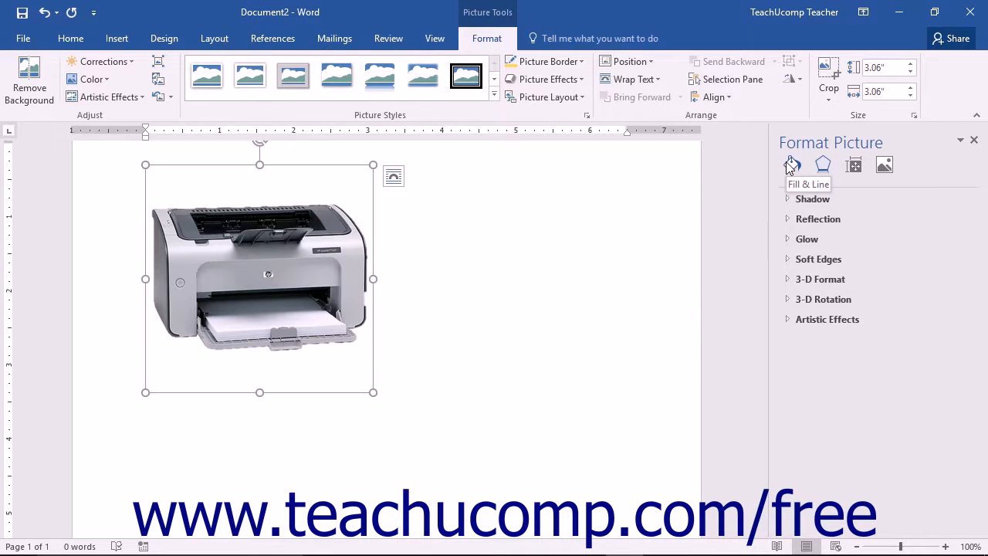
{"action": "left_click", "coordinate": [792, 164]}
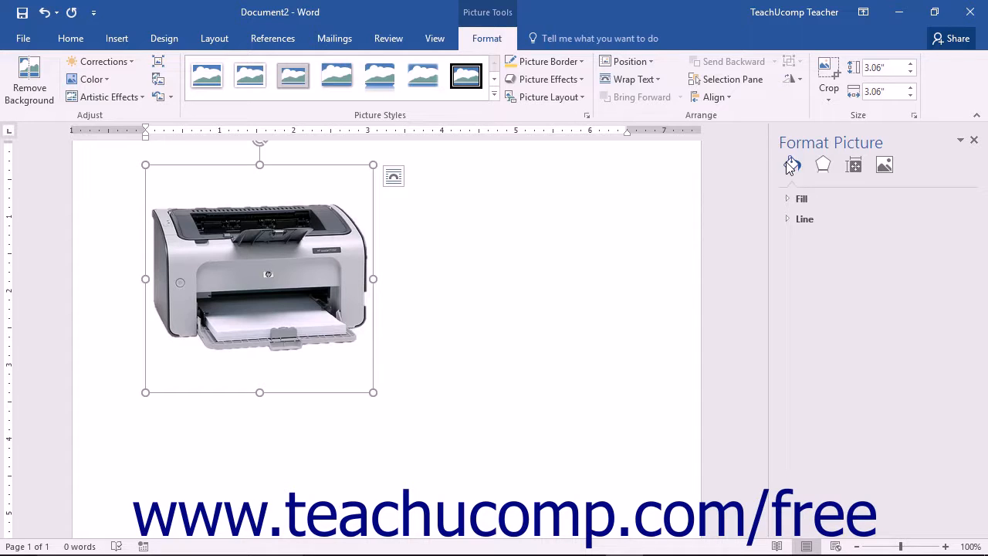
{"action": "mouse_move", "coordinate": [823, 165]}
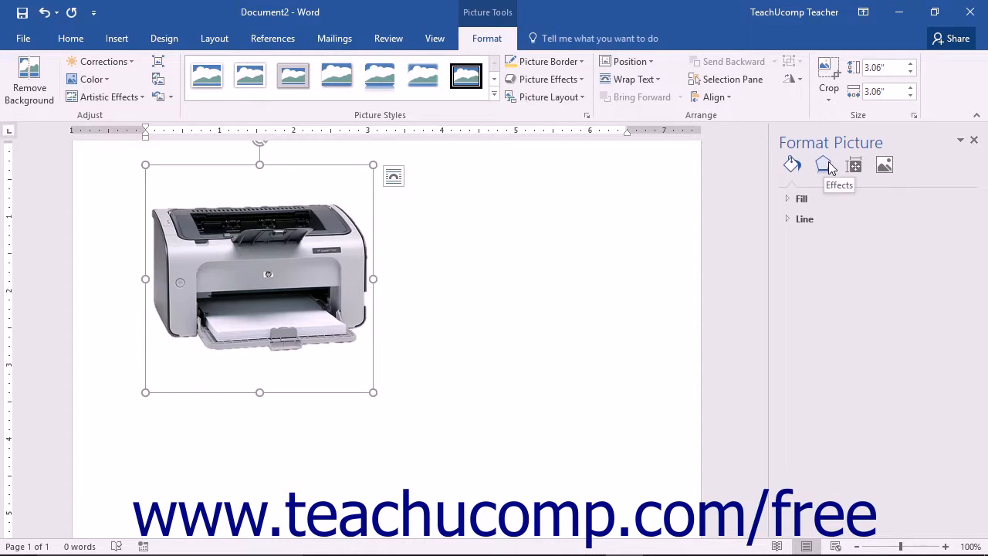
{"action": "left_click", "coordinate": [824, 164]}
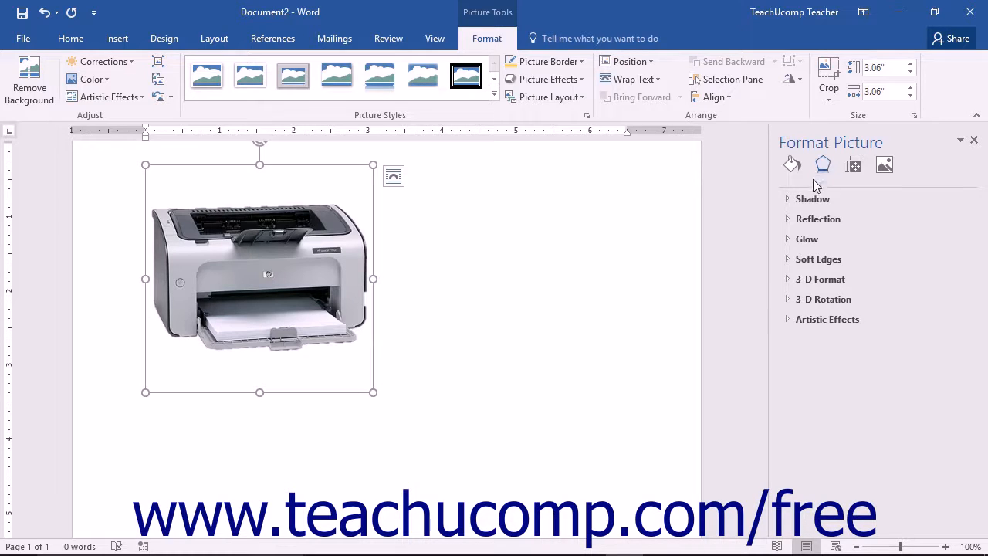
{"action": "left_click", "coordinate": [812, 198]}
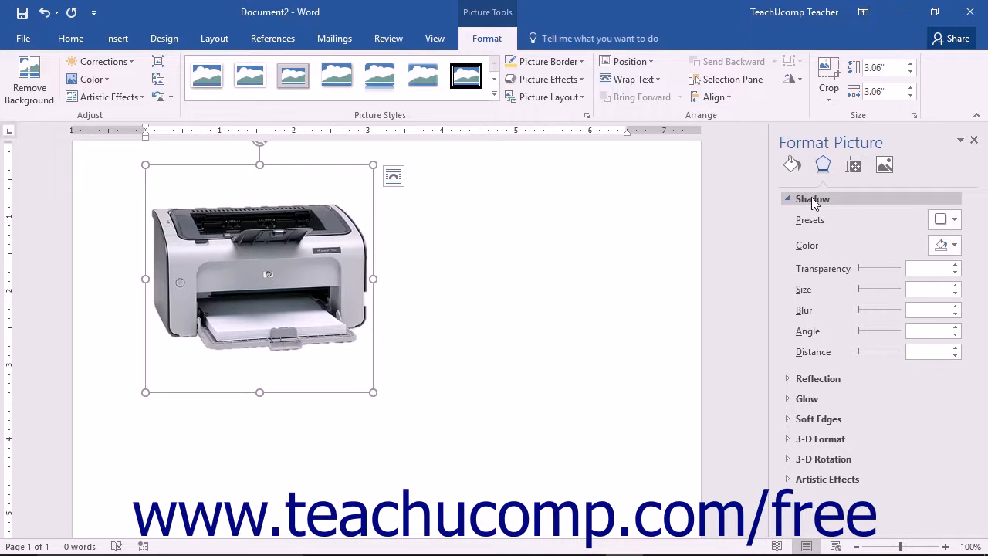
{"action": "left_click", "coordinate": [811, 199]}
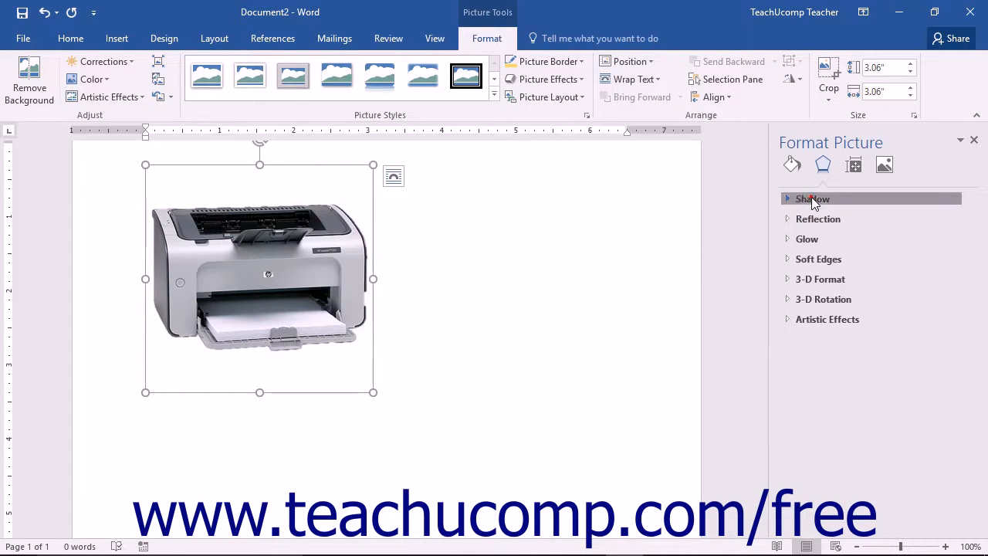
{"action": "left_click", "coordinate": [813, 198]}
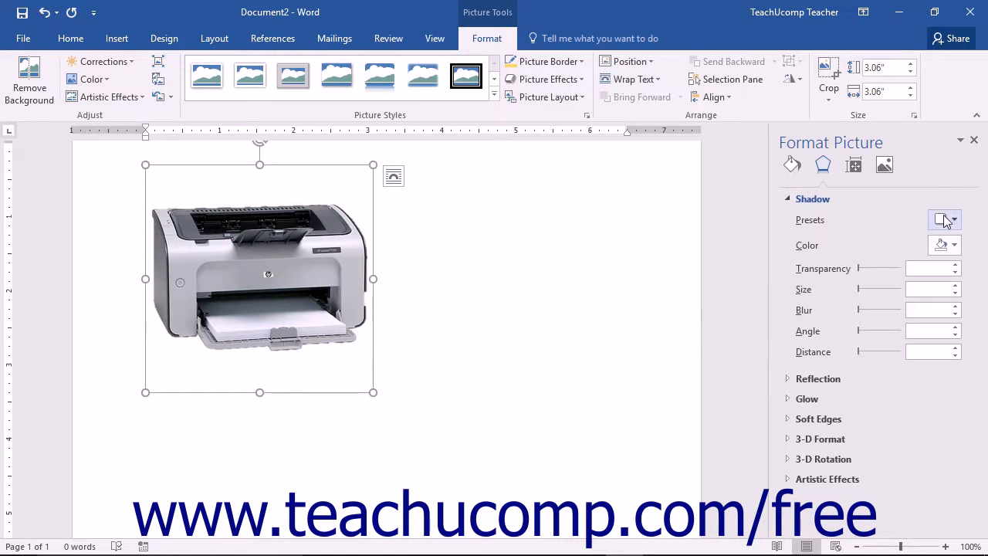
{"action": "left_click", "coordinate": [953, 220]}
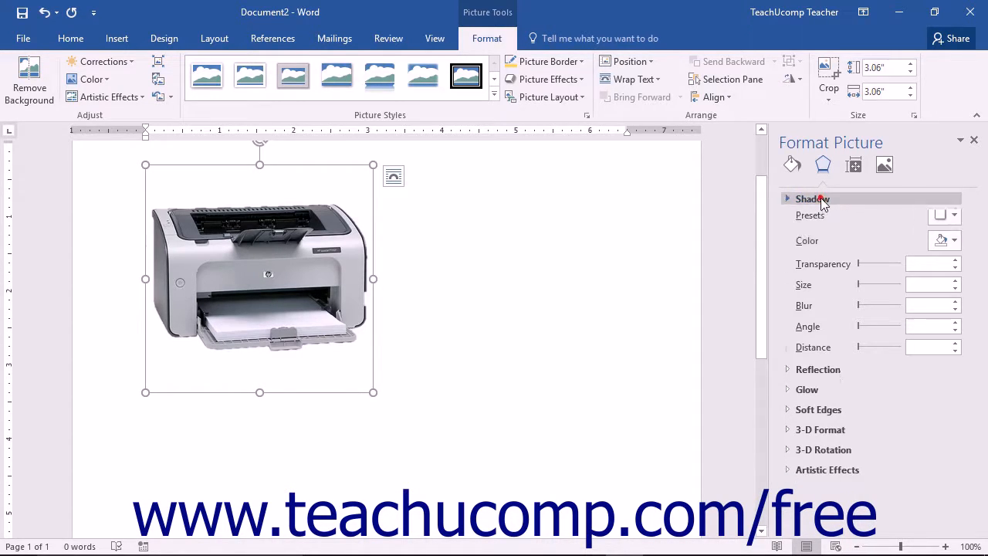
{"action": "left_click", "coordinate": [809, 198]}
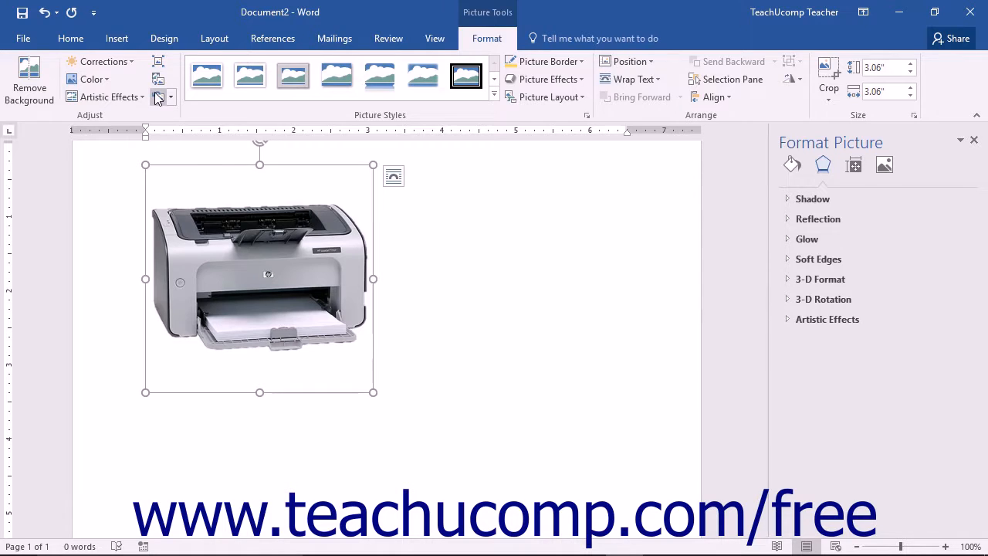
{"action": "mouse_move", "coordinate": [159, 97]}
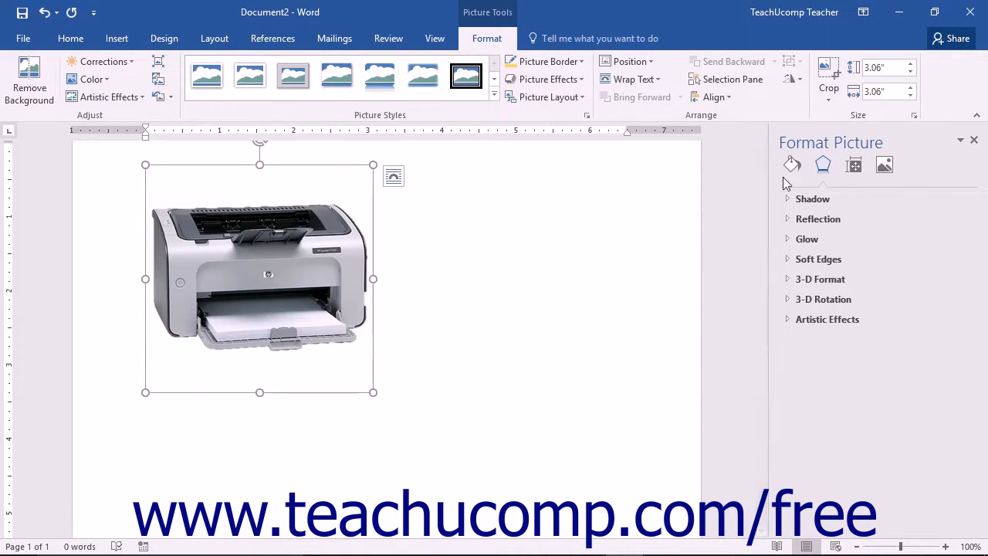
{"action": "mouse_move", "coordinate": [791, 164]}
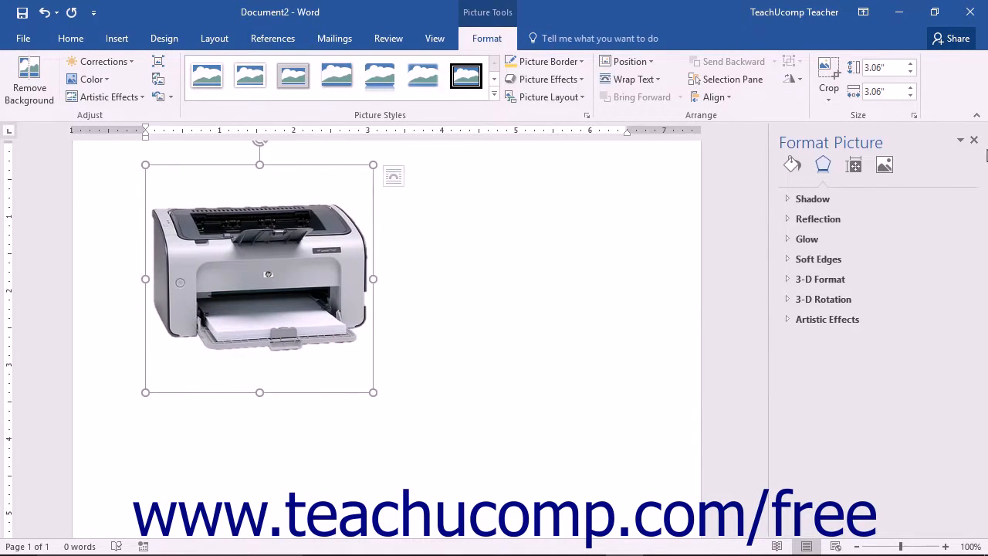
{"action": "mouse_move", "coordinate": [917, 181]}
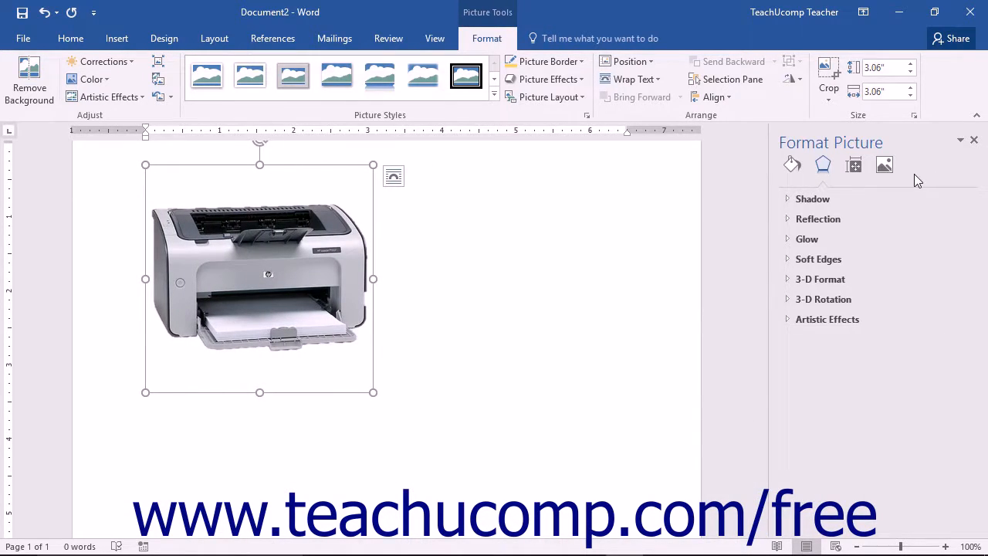